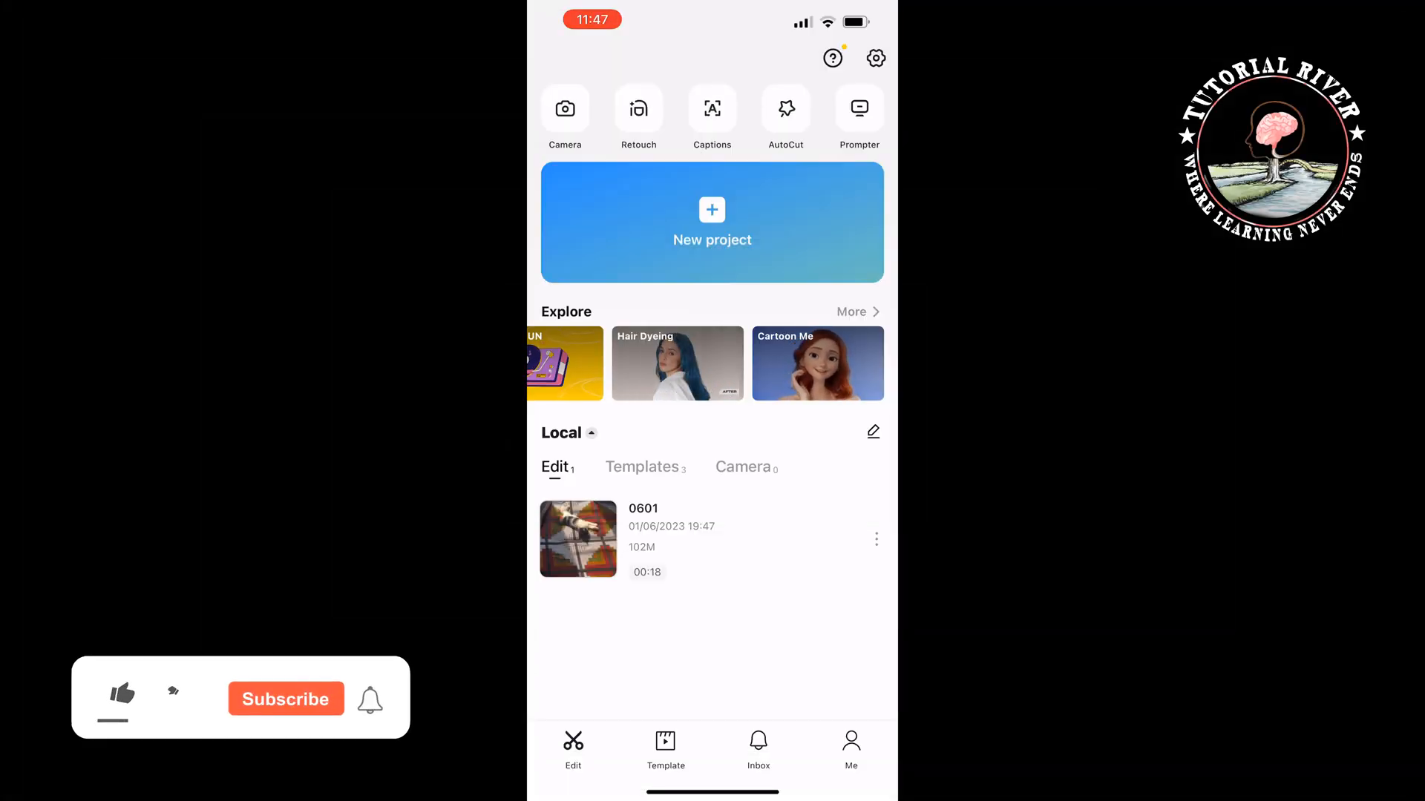
Create a new project with the horse-and-cowboy video from Recents.
{"action": "left_click", "coordinate": [711, 222]}
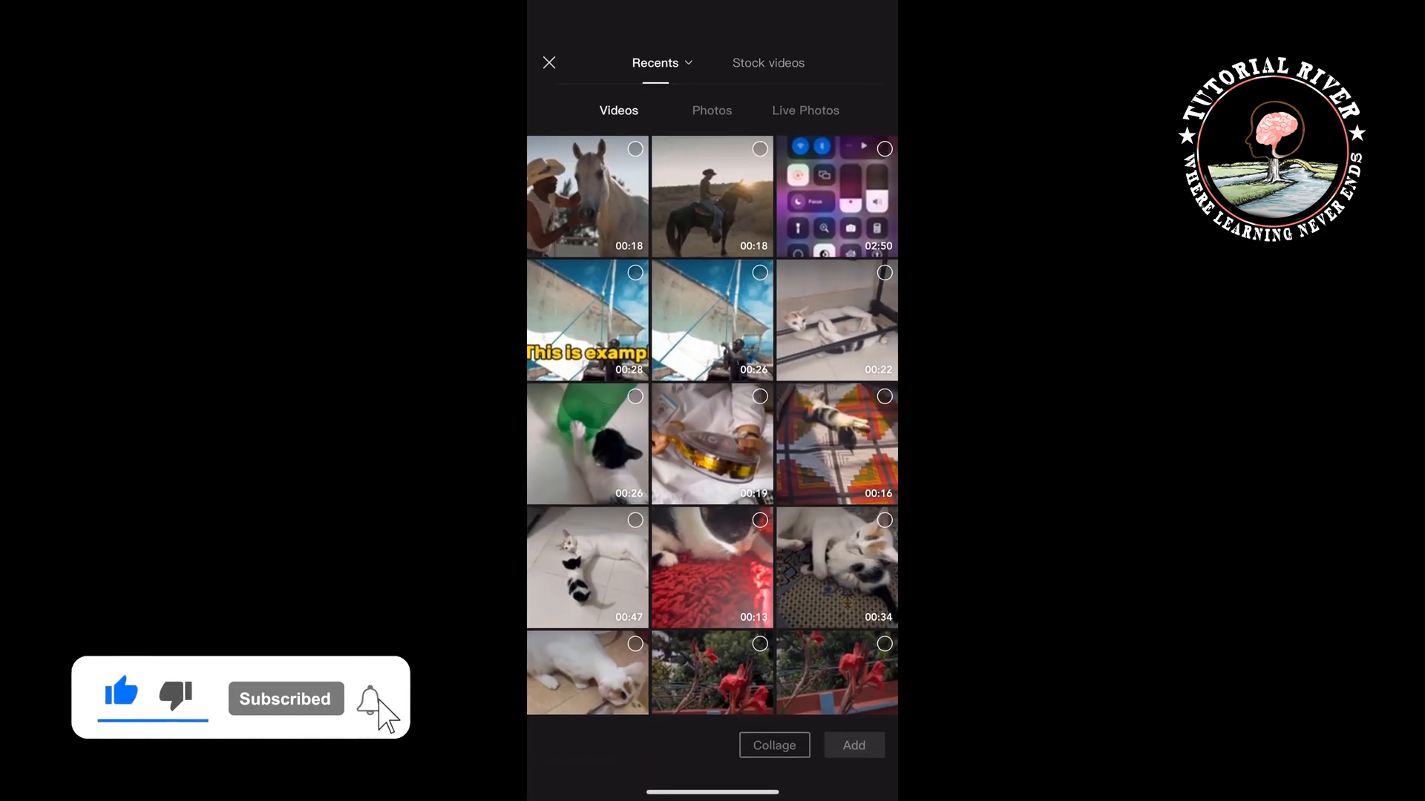
{"action": "left_click", "coordinate": [587, 196]}
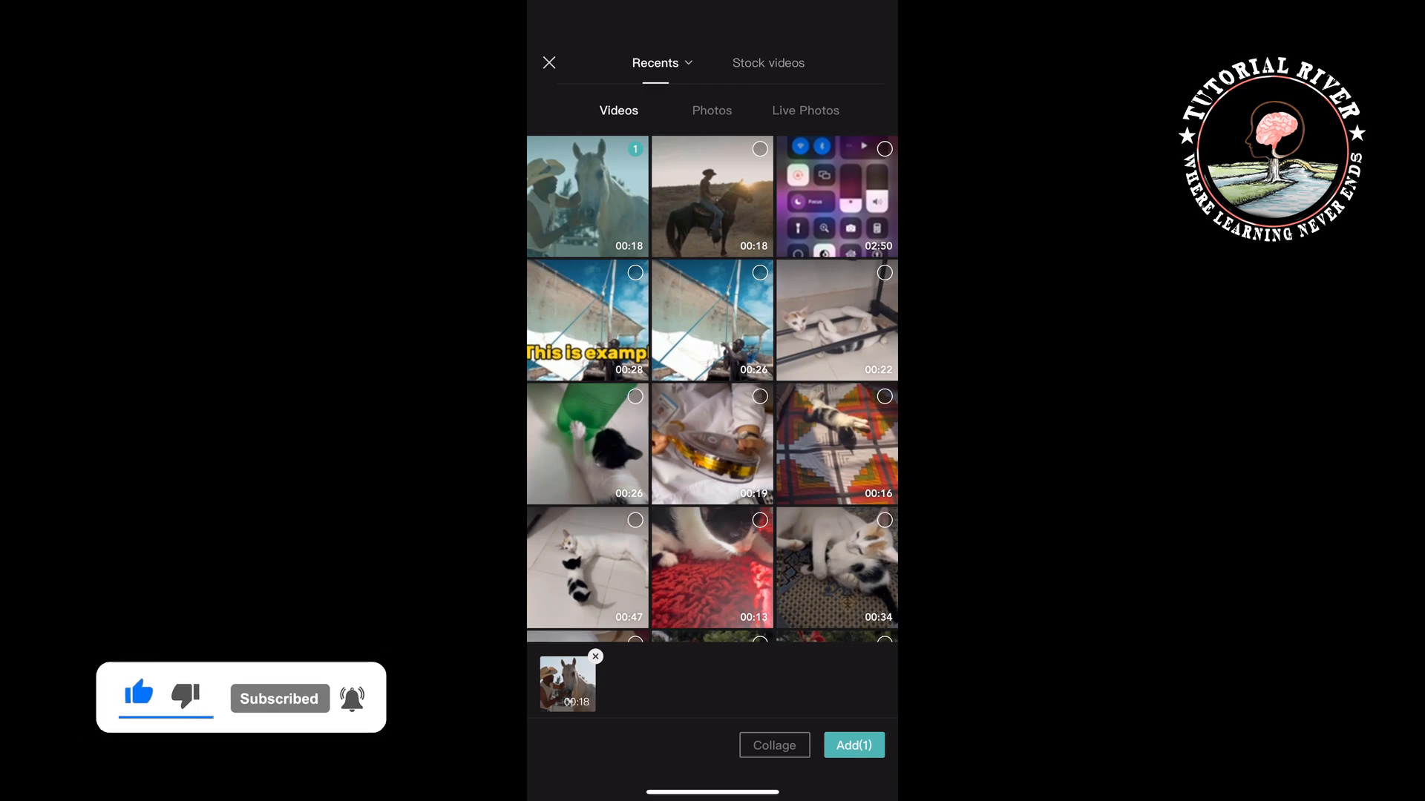
{"action": "left_click", "coordinate": [851, 745]}
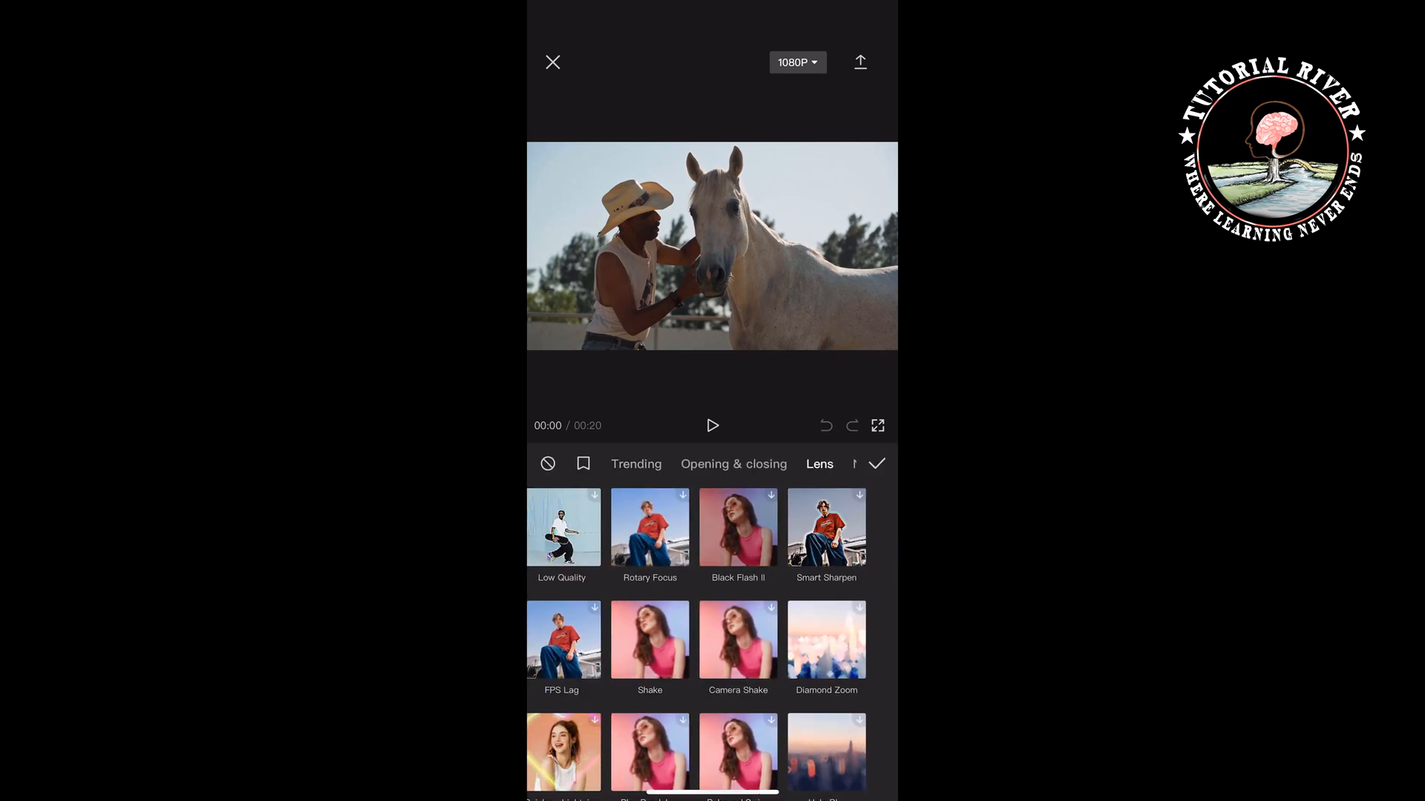
Apply the Lens Blur effect to the horse clip and adjust its strength.
{"action": "scroll", "scroll_direction": "down", "scroll_amount": 3}
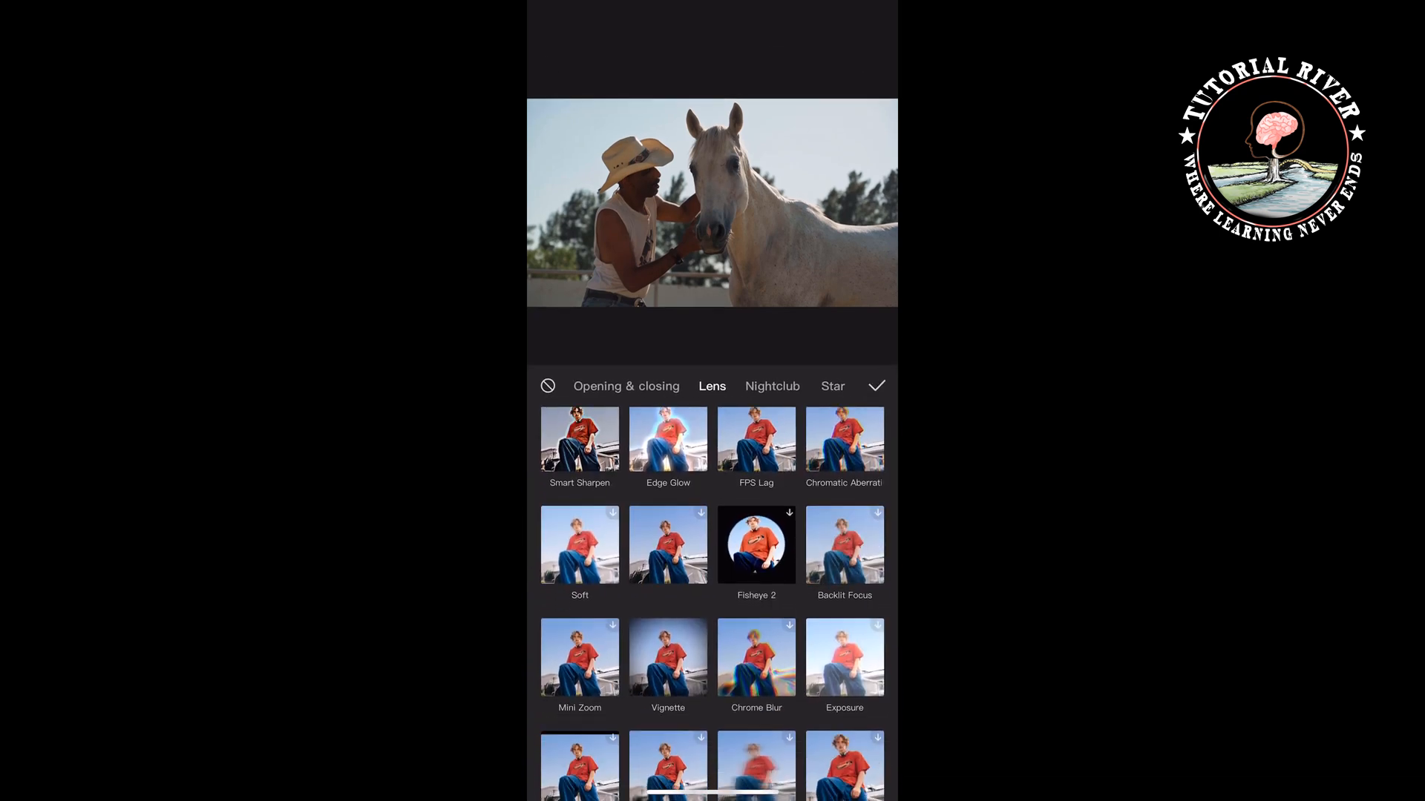
{"action": "scroll", "scroll_direction": "down", "scroll_amount": 3}
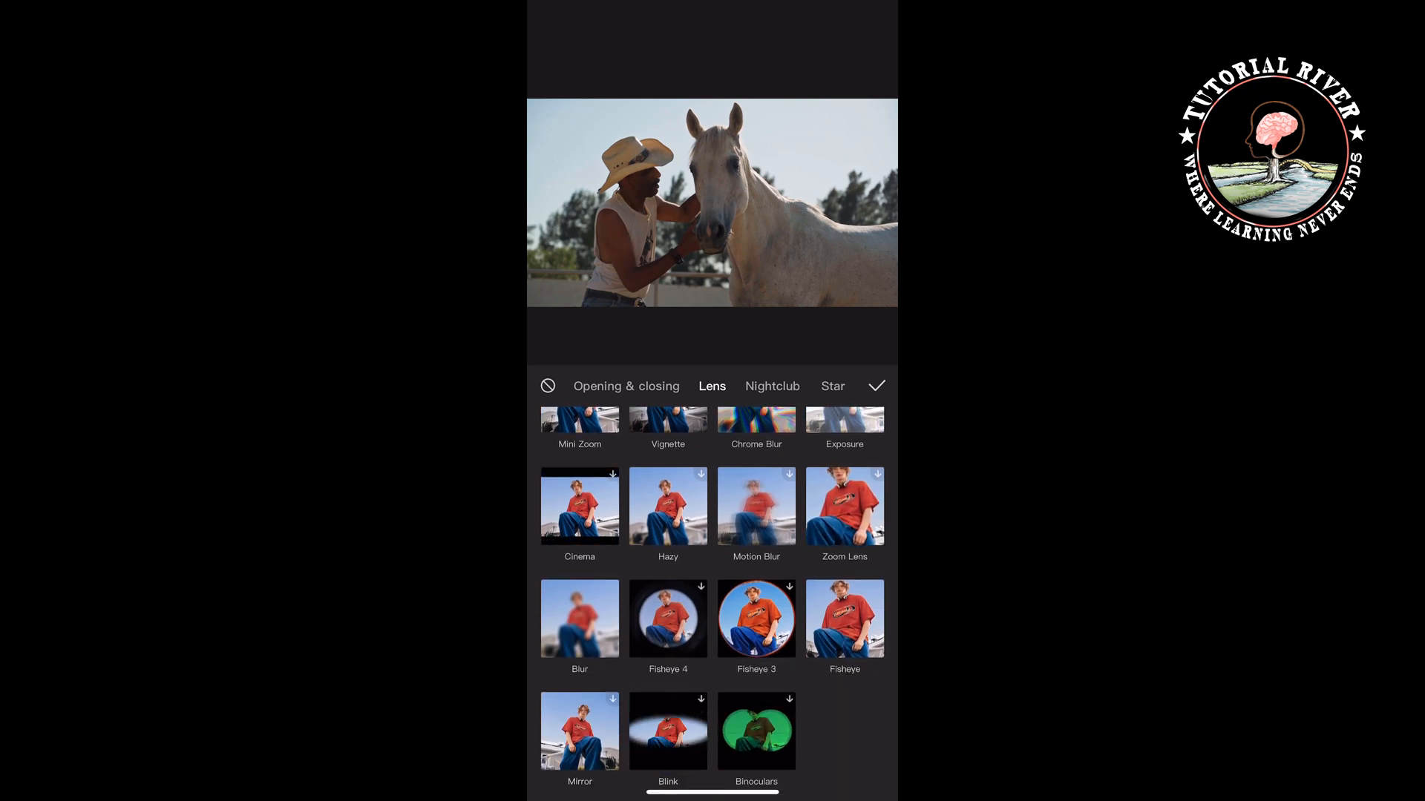
{"action": "left_click", "coordinate": [579, 617]}
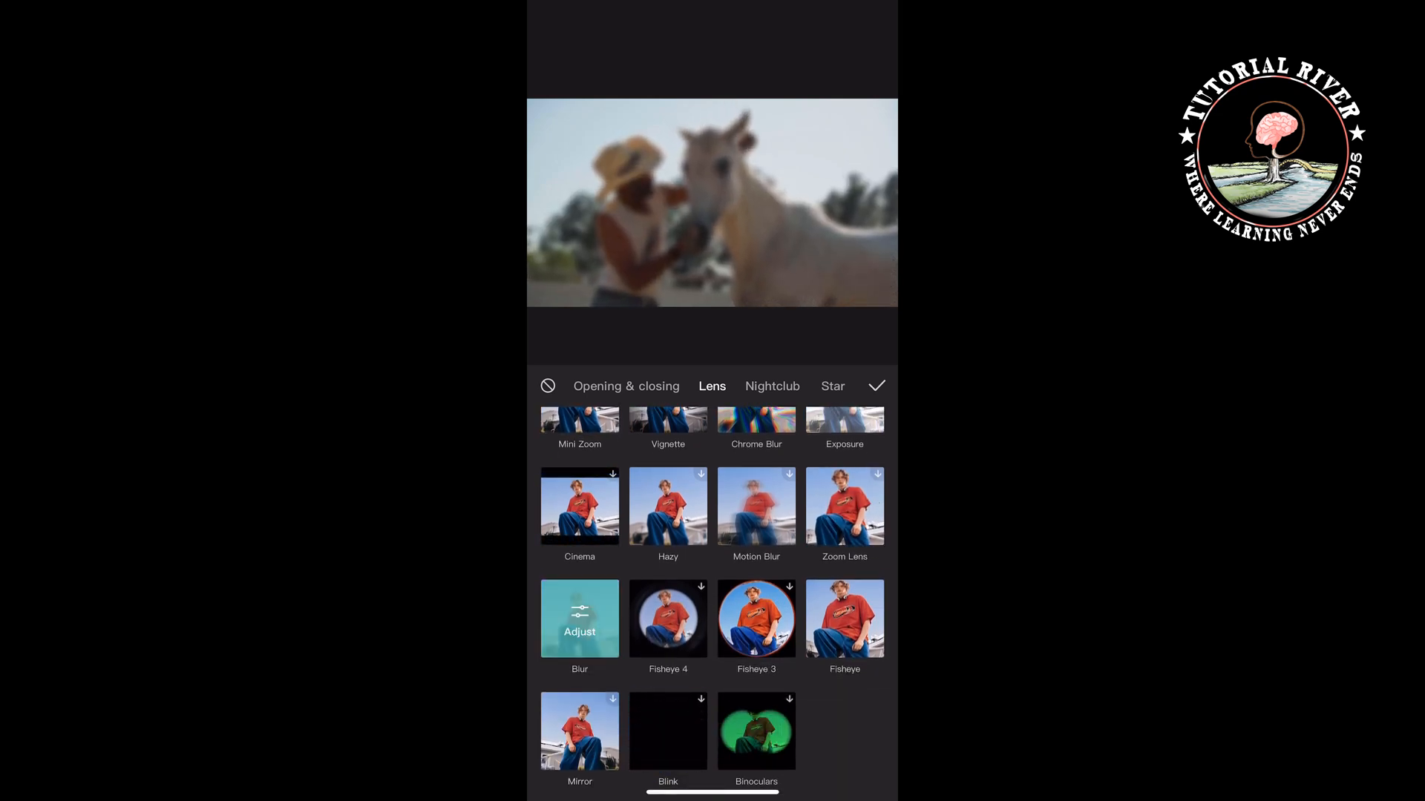
{"action": "left_click", "coordinate": [579, 618]}
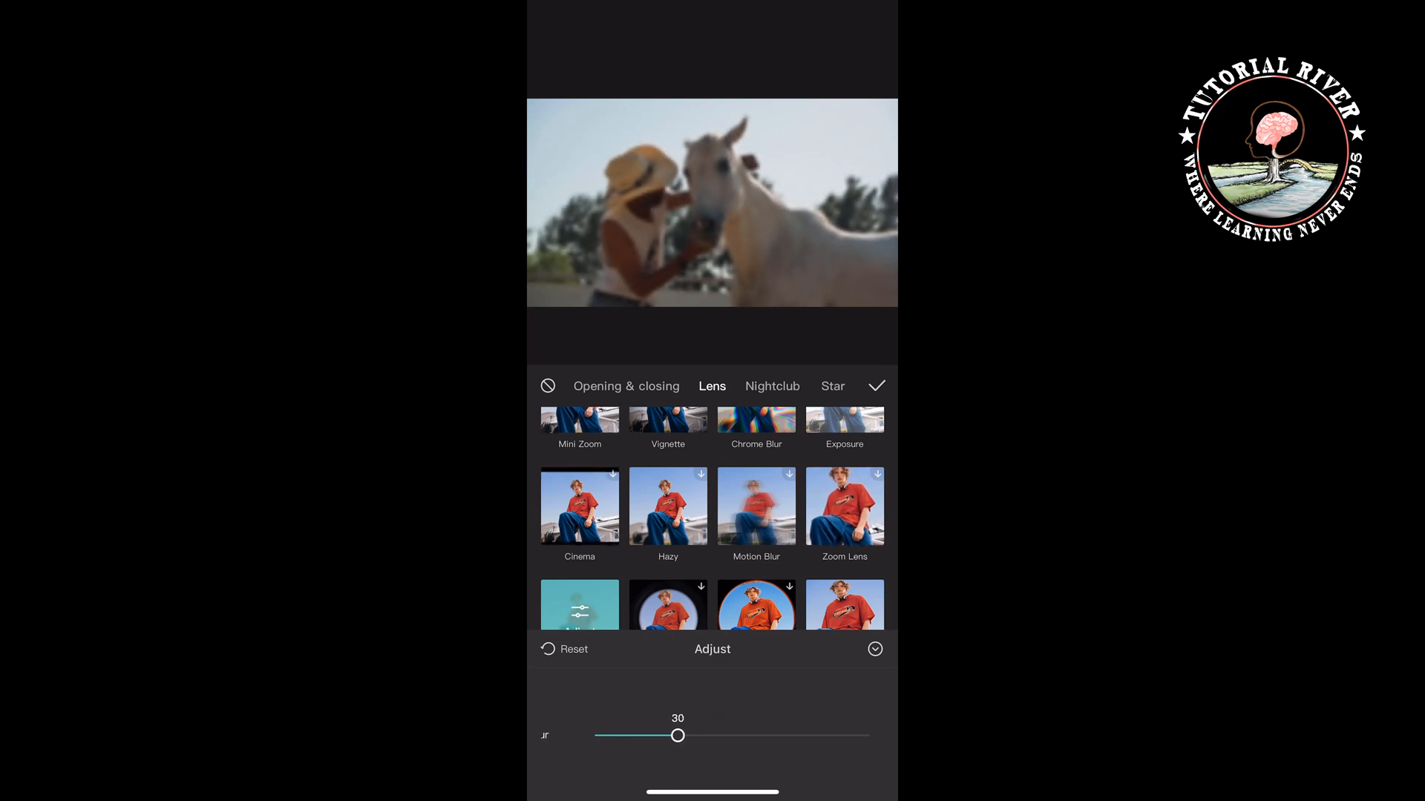
{"action": "left_click_drag", "start_coordinate": [676, 735], "coordinate": [684, 735]}
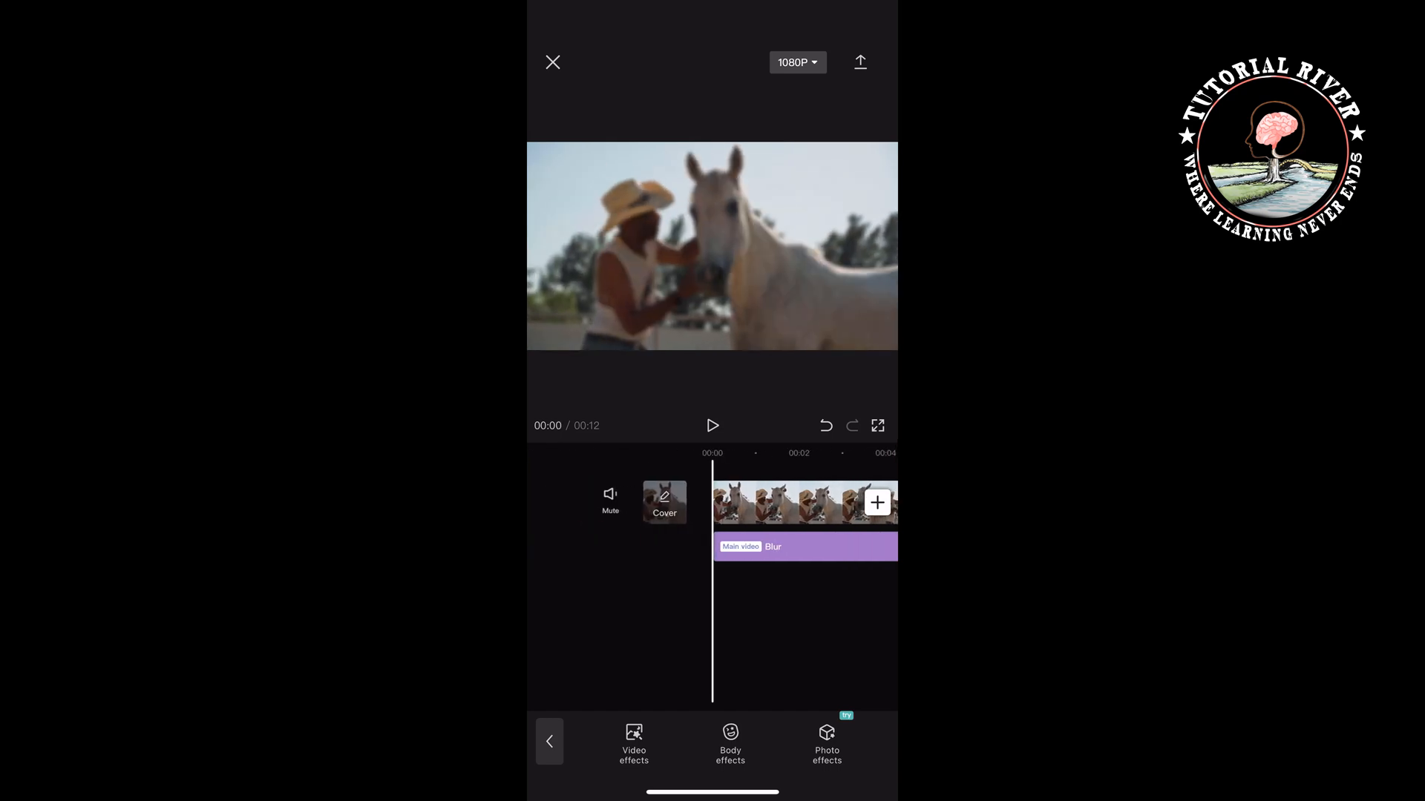
Leave effects and choose Add overlay to open the video library.
{"action": "left_click", "coordinate": [549, 741]}
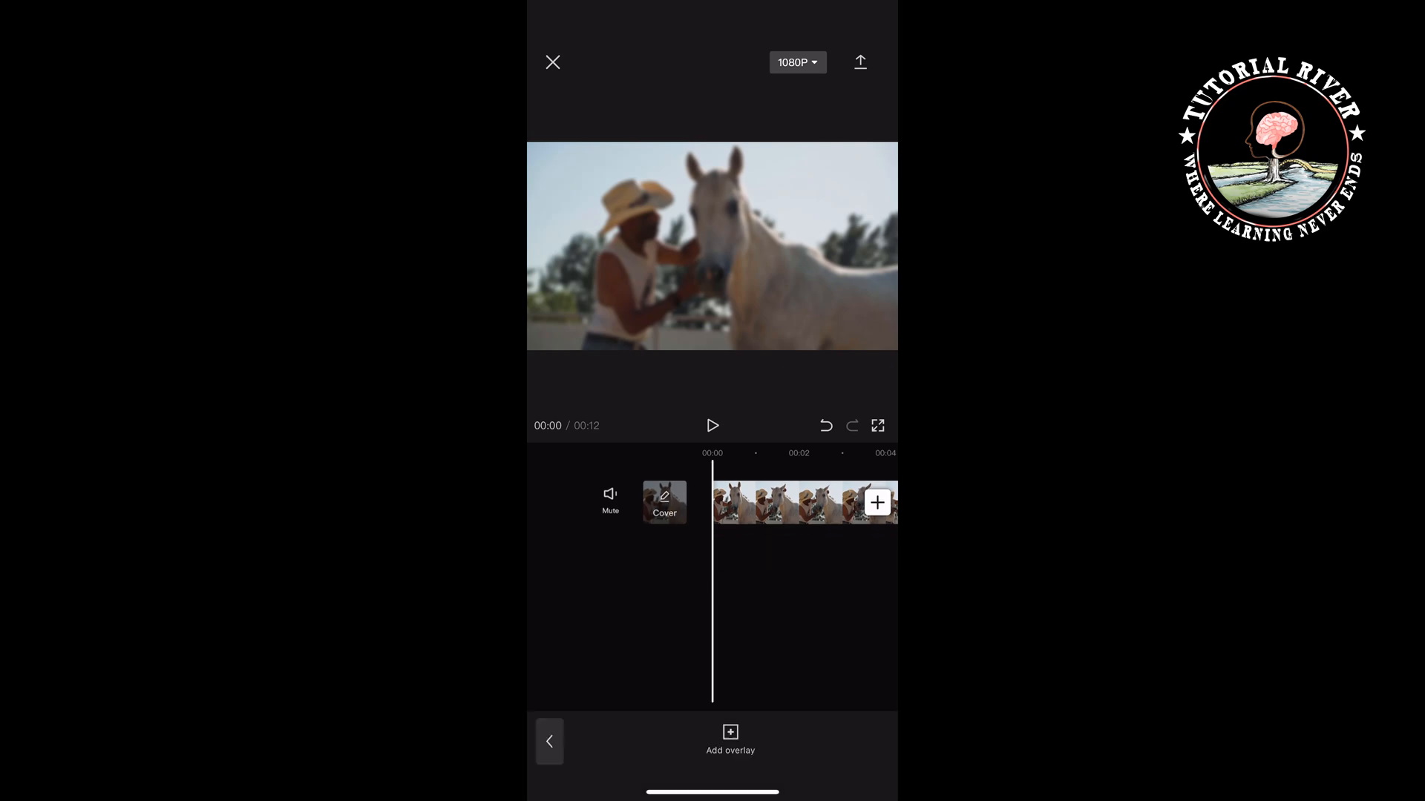
{"action": "left_click", "coordinate": [729, 739]}
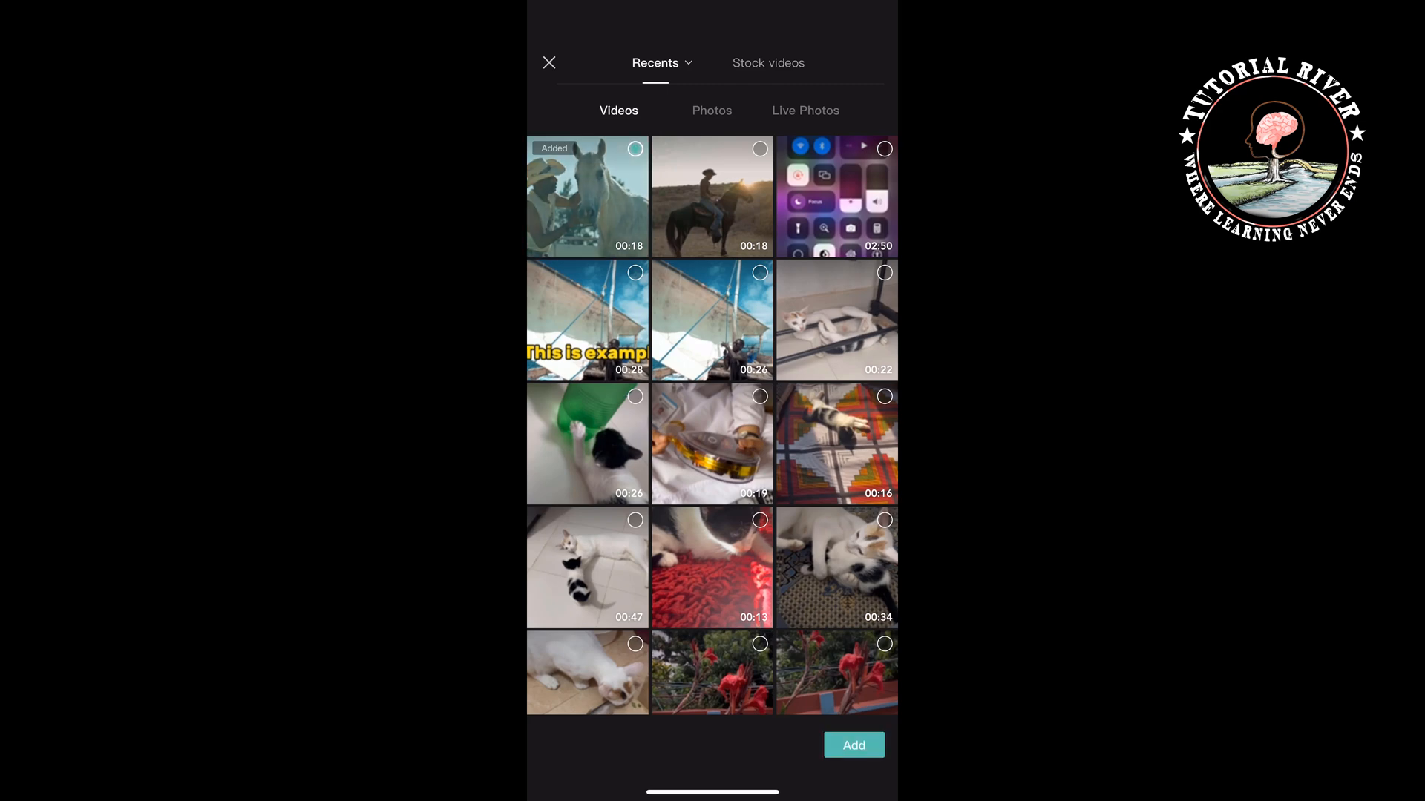
Add the horse-and-cowboy clip as an overlay and show its Cutout options.
{"action": "left_click", "coordinate": [851, 745]}
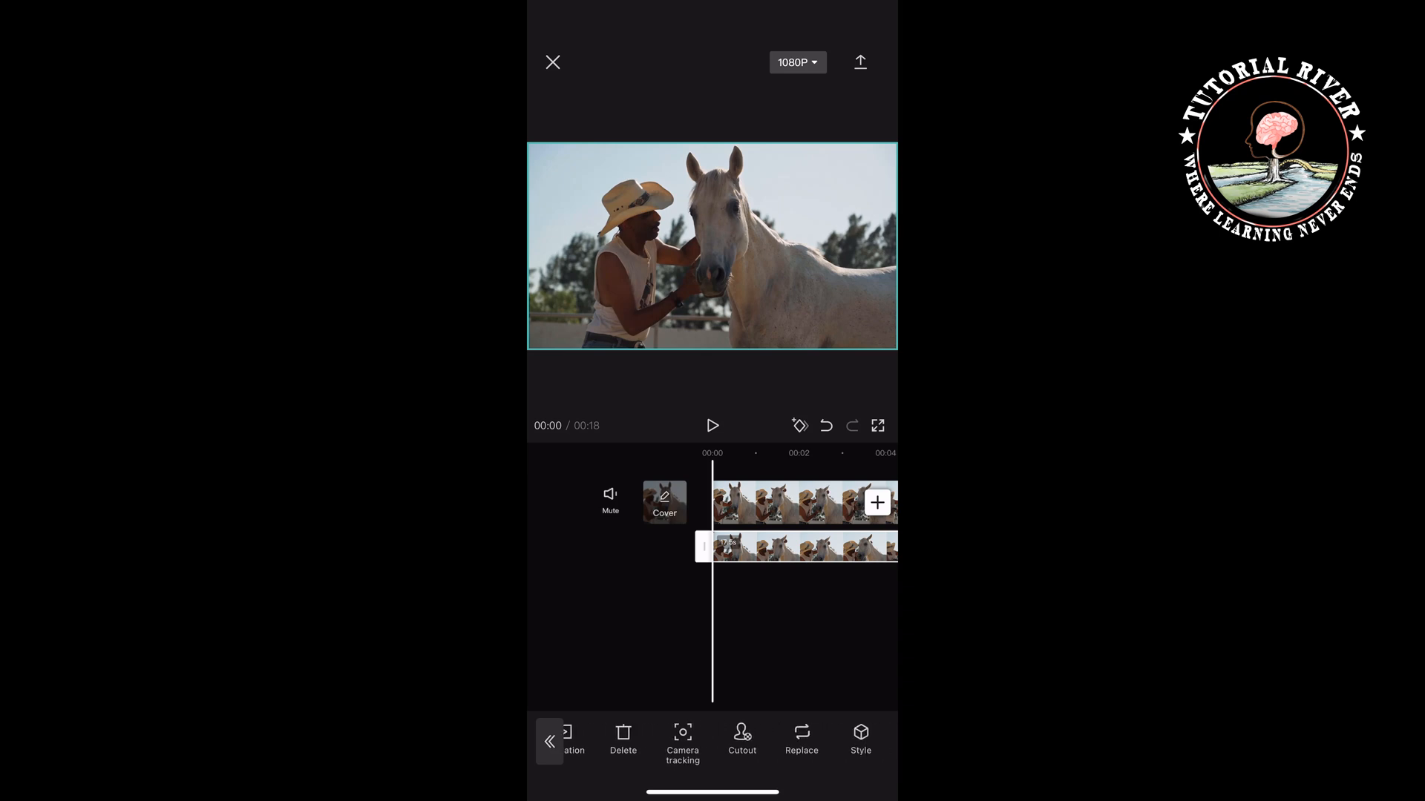
{"action": "left_click", "coordinate": [741, 740]}
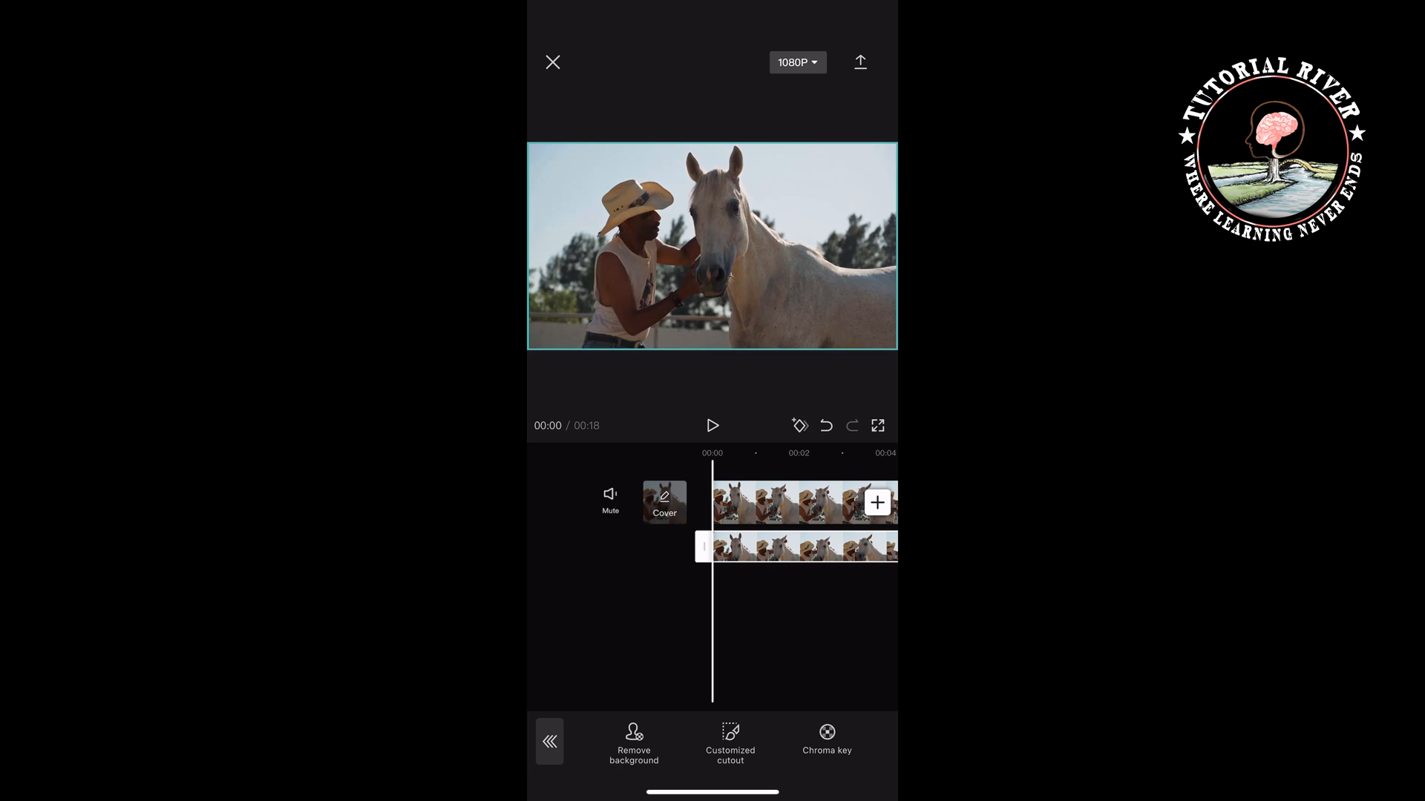
Remove the overlay clip's background and play the video to preview.
{"action": "left_click", "coordinate": [633, 742]}
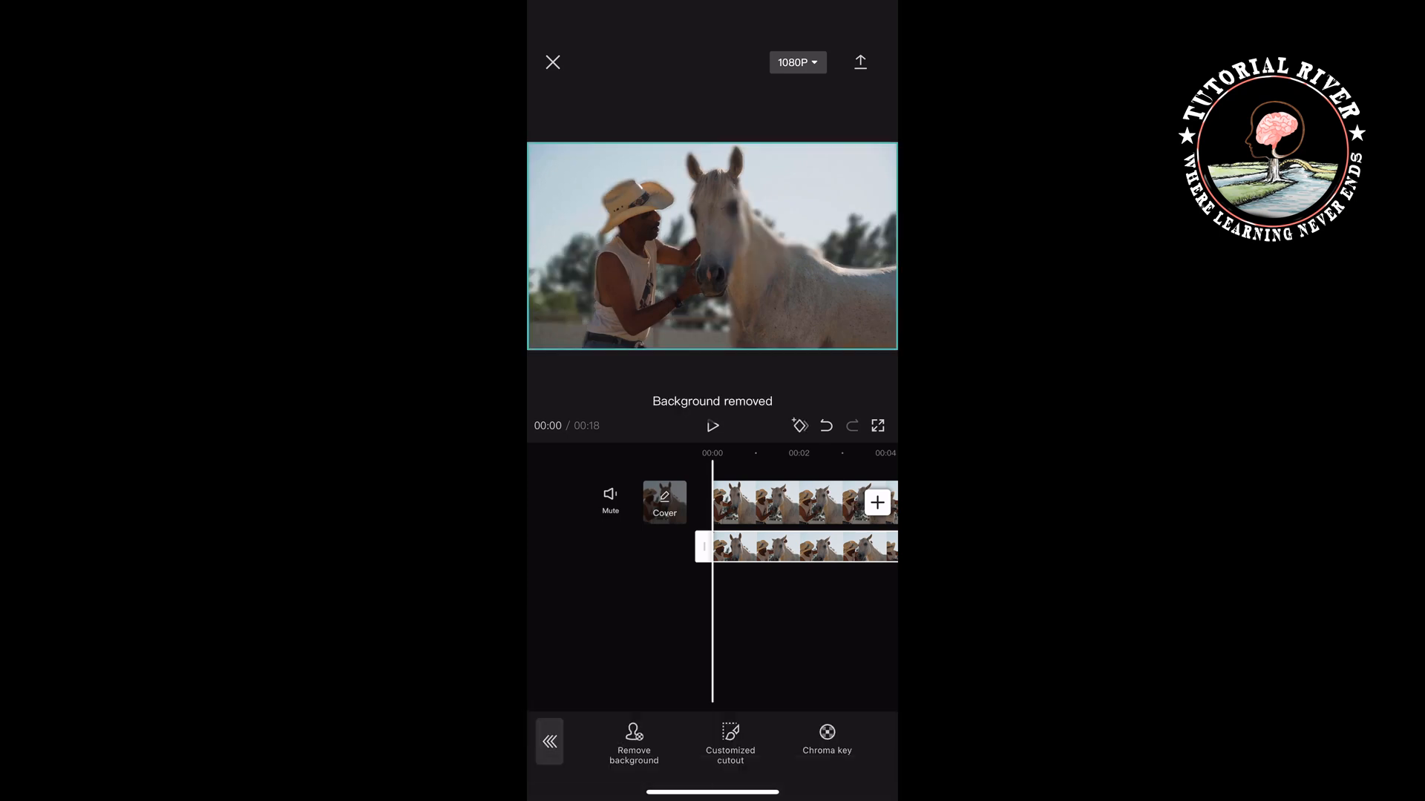
{"action": "left_click", "coordinate": [712, 425]}
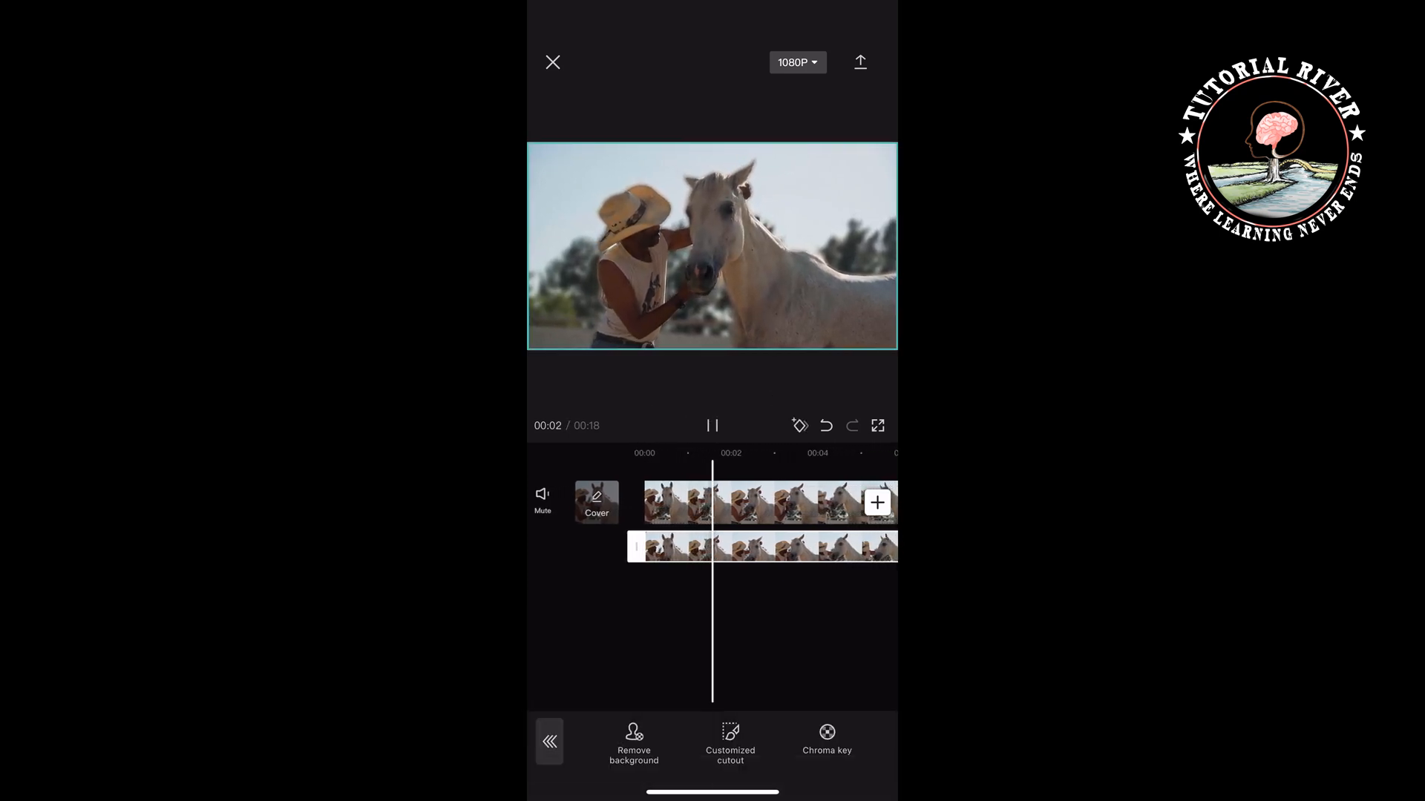